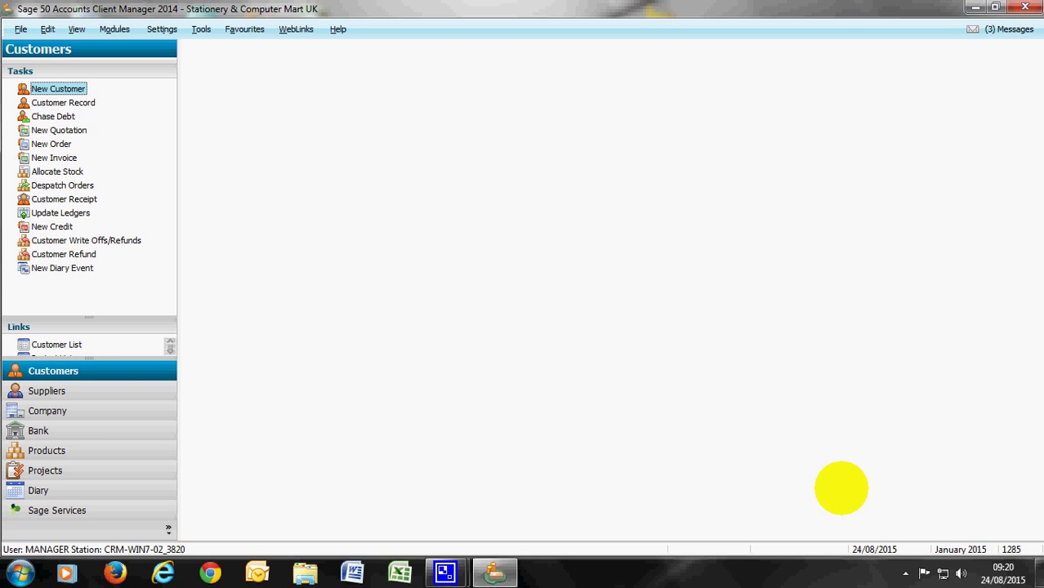
# Switch to the Company nominal ledger and start a new Journal Entry.
pyautogui.click(49, 410)
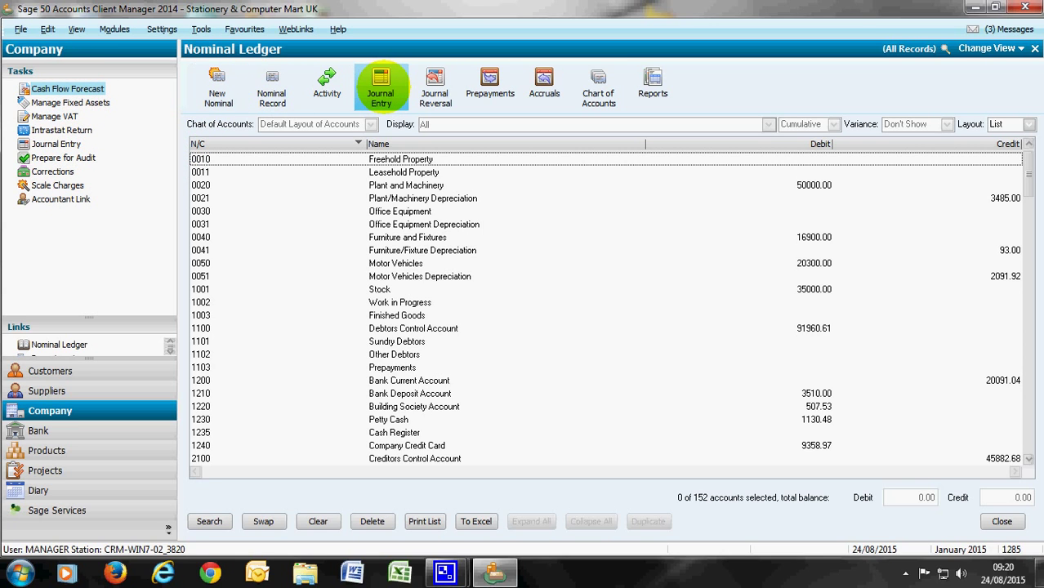
pyautogui.click(381, 85)
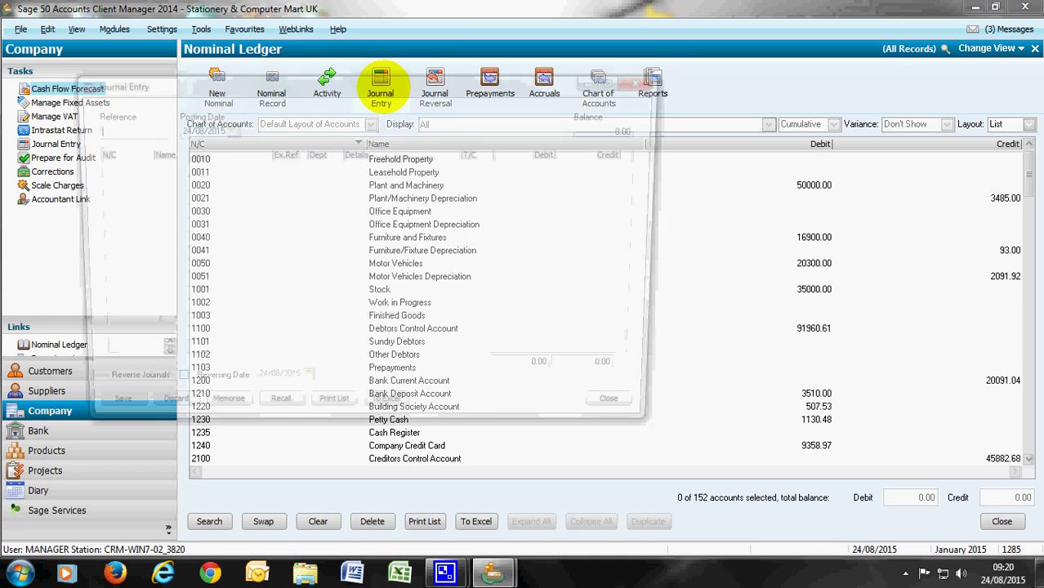
# Enter the journal reference Payroll and confirm the posting date 24/08/2015.
pyautogui.click(381, 81)
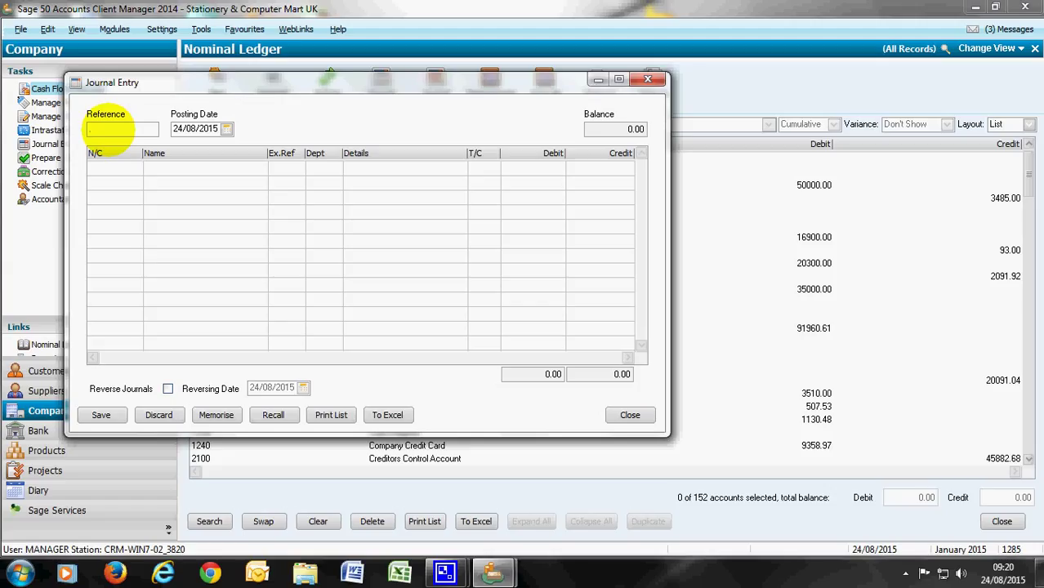
pyautogui.write('Payroll')
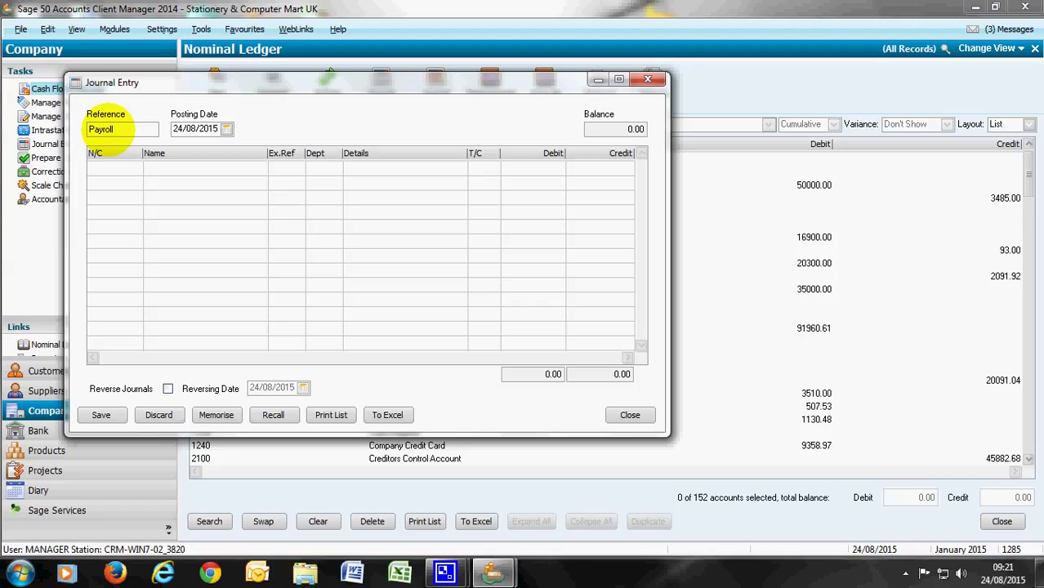
pyautogui.click(194, 127)
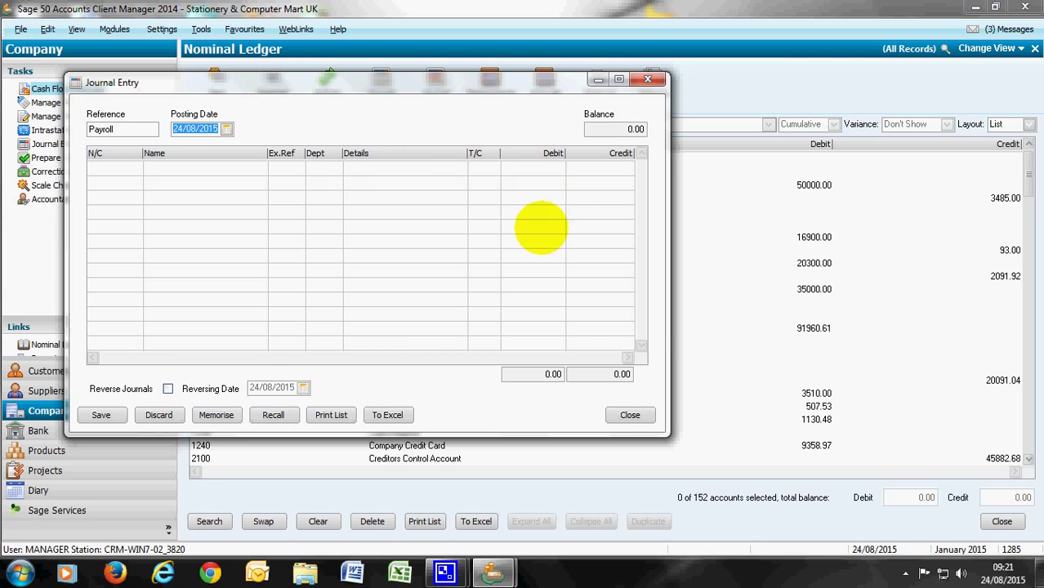
pyautogui.moveTo(611, 333)
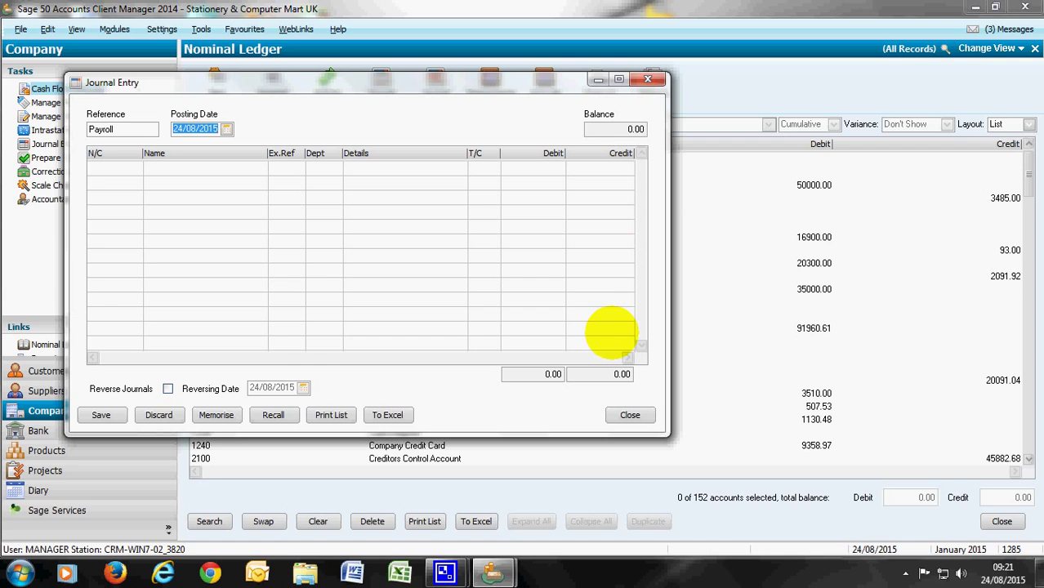
pyautogui.moveTo(657, 392)
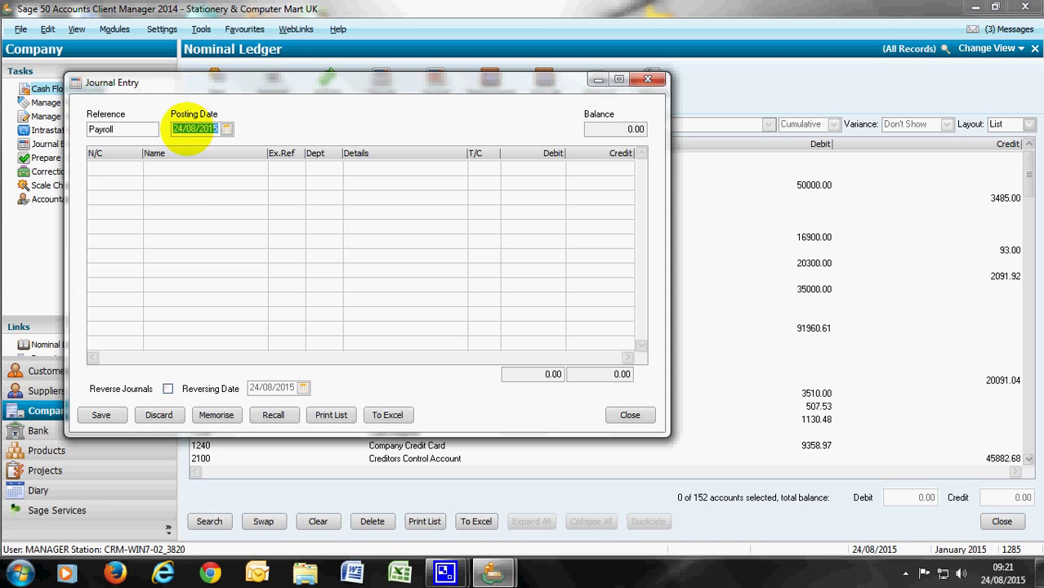
# Enter the first line on 7000 Gross Wages with Payroll details and a debit of 1.00.
pyautogui.click(115, 168)
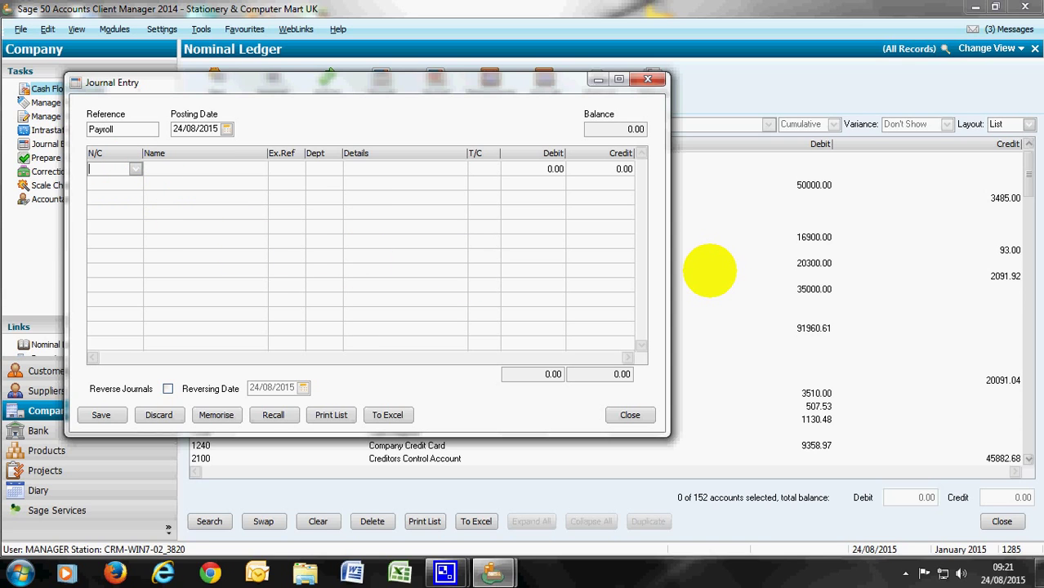
pyautogui.write('7000')
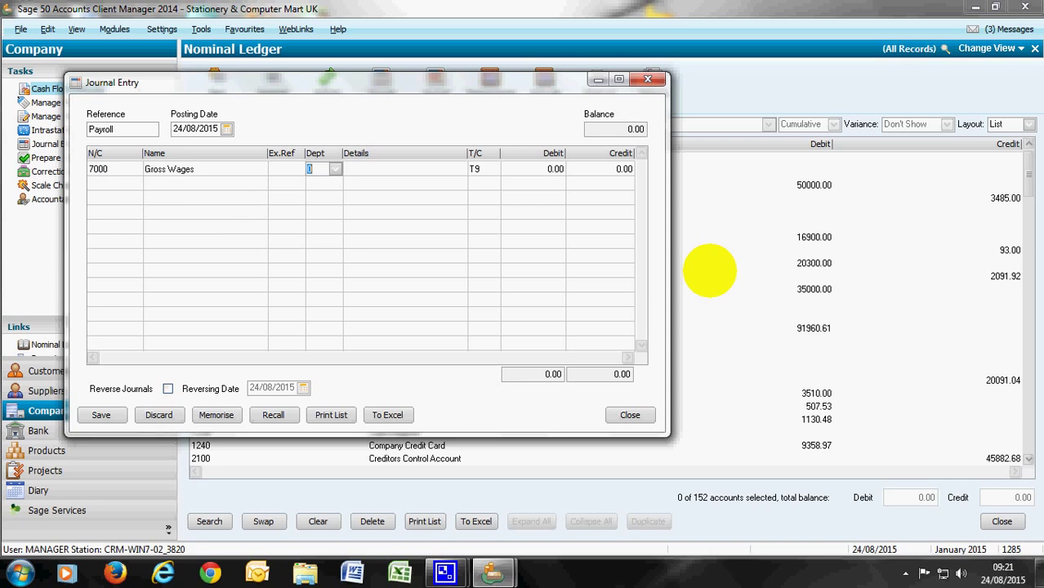
pyautogui.click(405, 168)
pyautogui.write('Payroll')
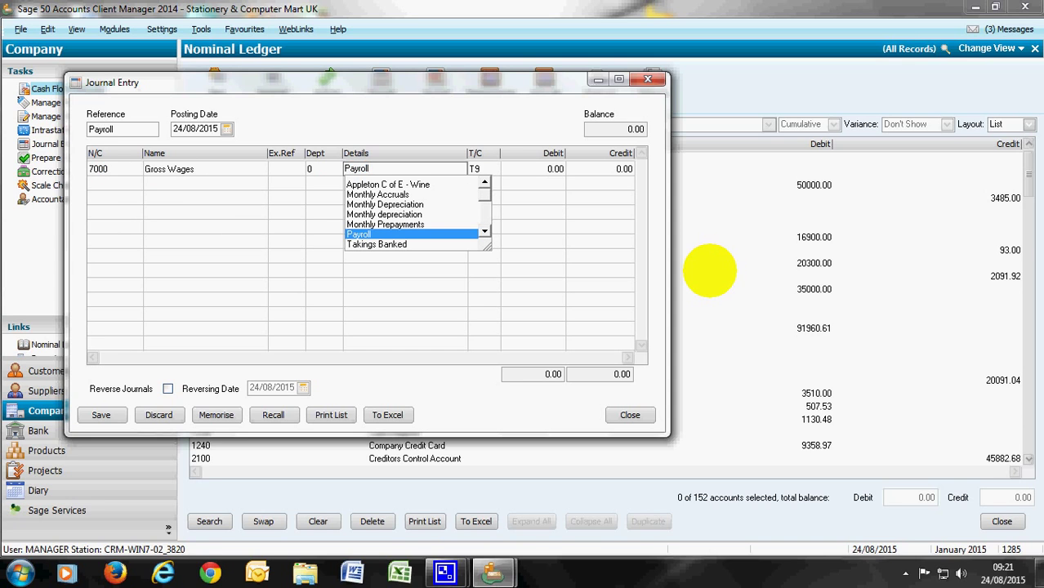
pyautogui.click(358, 235)
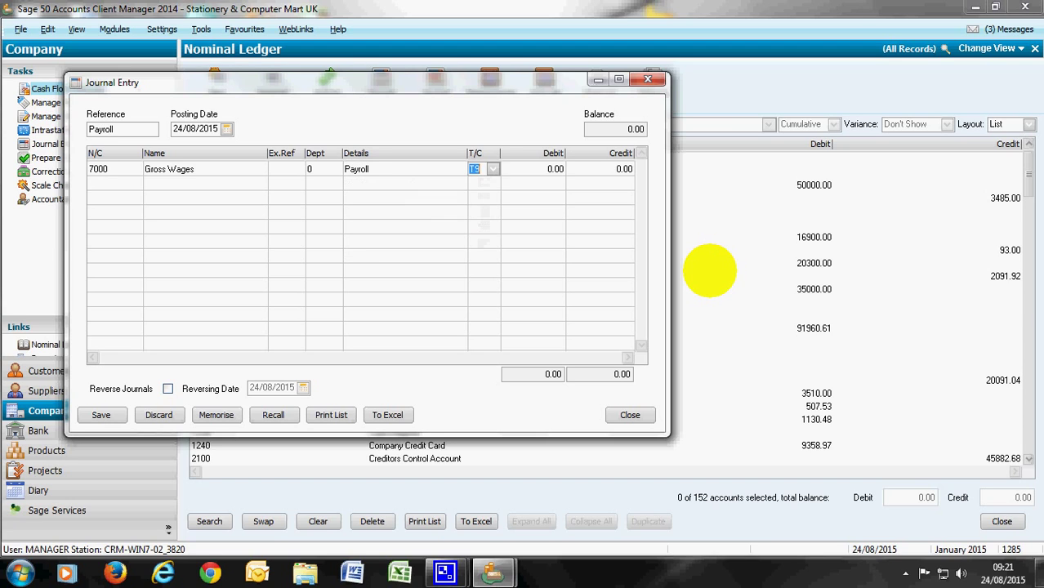
pyautogui.write('1')
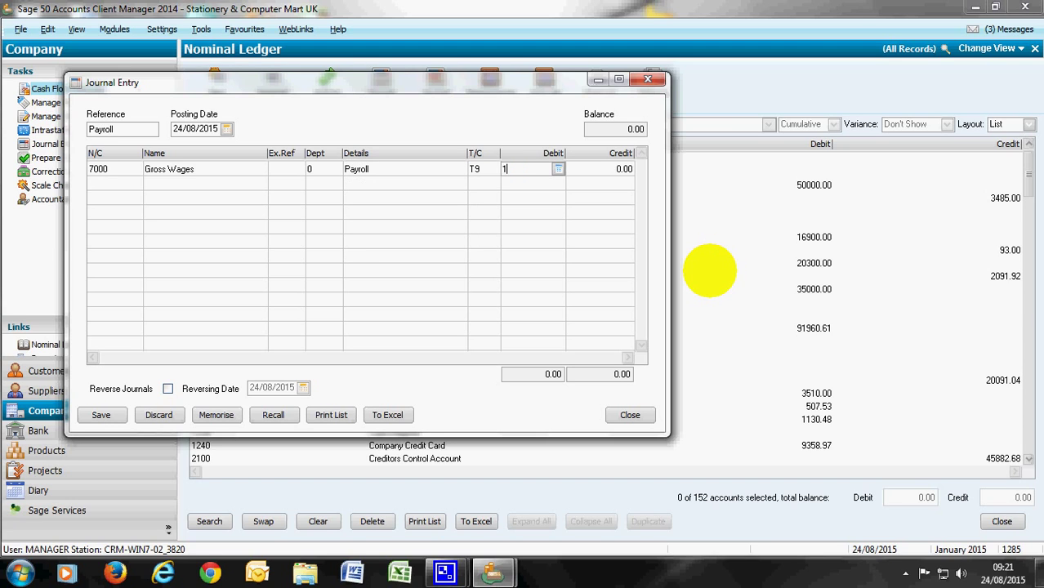
pyautogui.press('Tab')
pyautogui.write('70006')
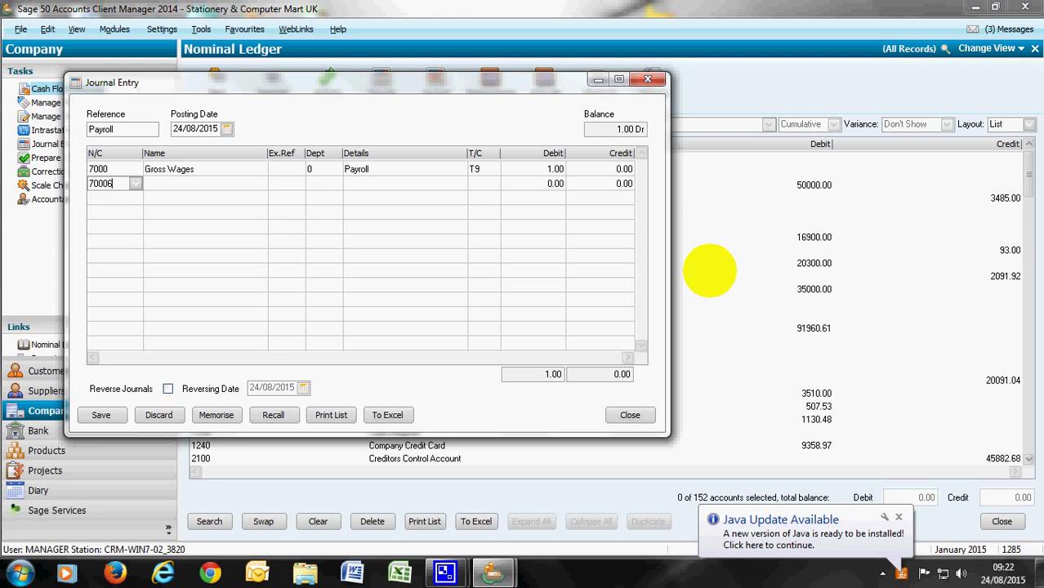
# Add the second Payroll line for Employers N.I. with an amount of 1.00.
pyautogui.click(134, 183)
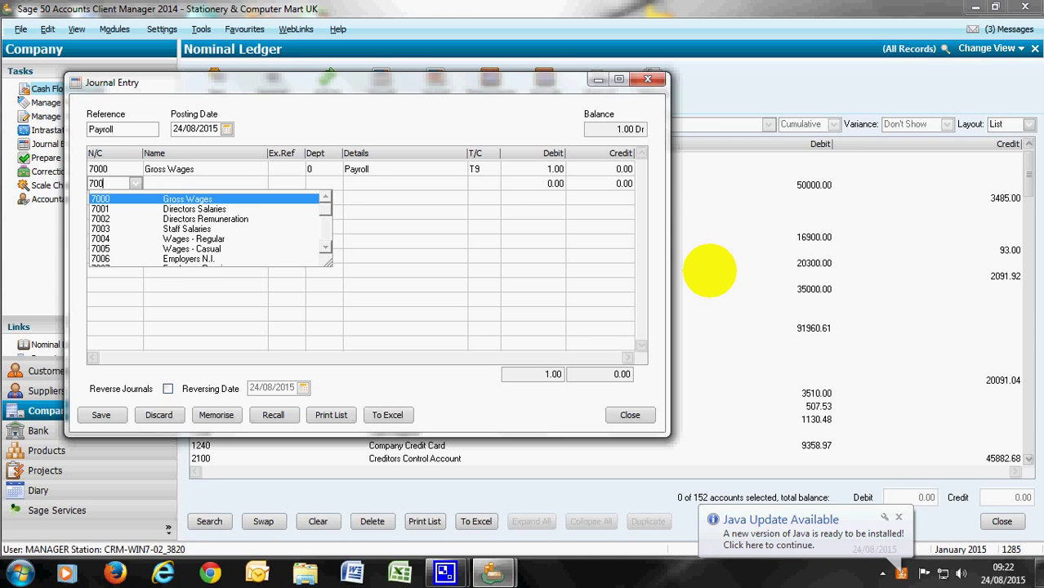
pyautogui.click(100, 258)
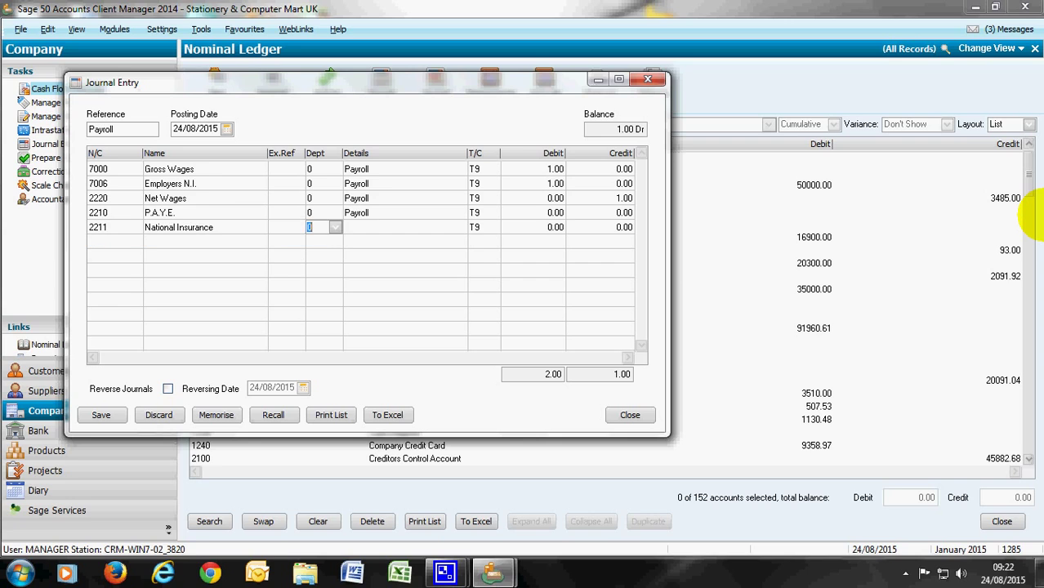
pyautogui.write('1')
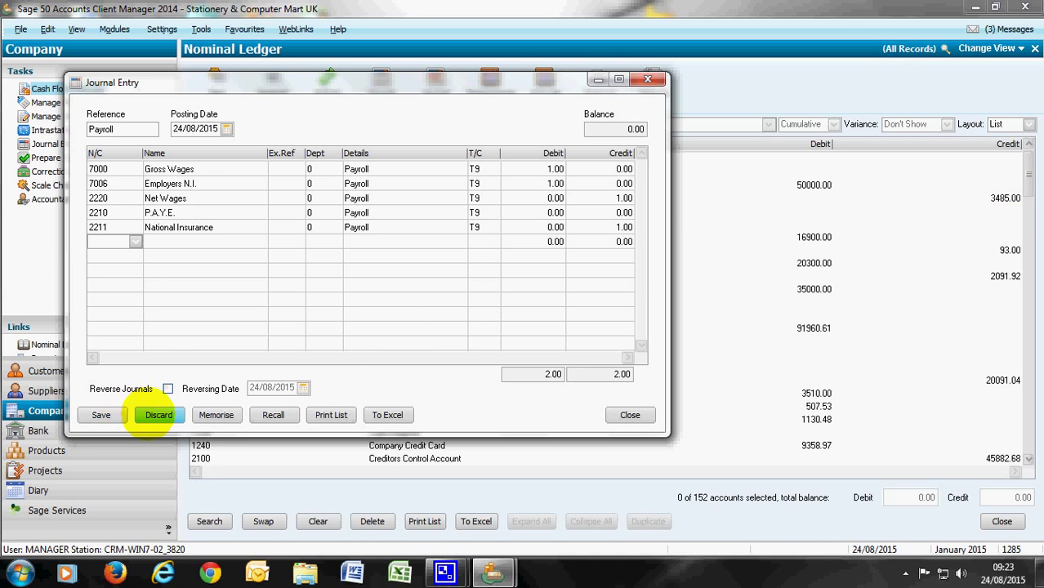
# Discard the Payroll journal and begin a new journal referenced VAT.
pyautogui.click(158, 415)
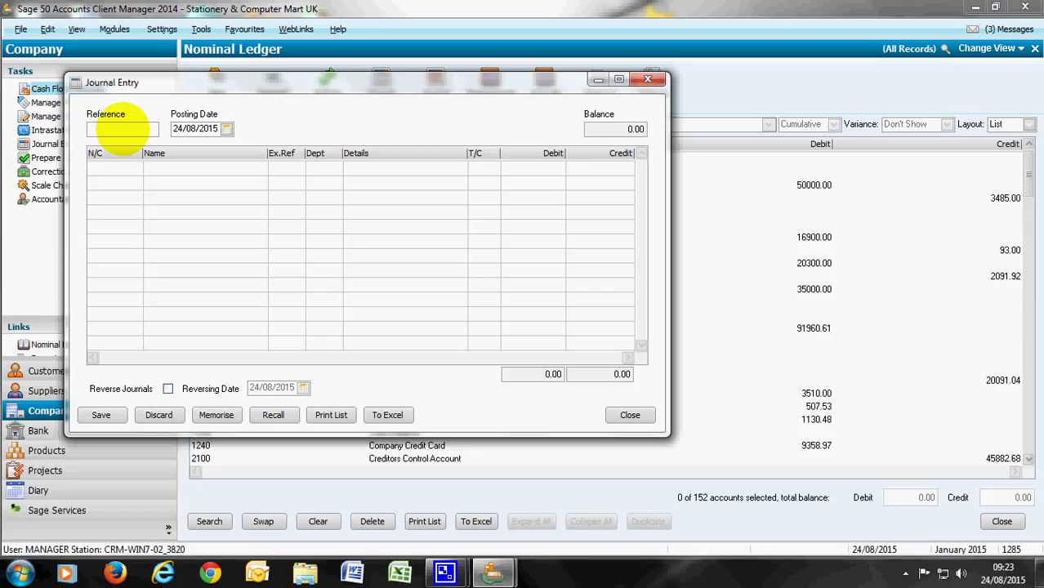
pyautogui.write('VAT')
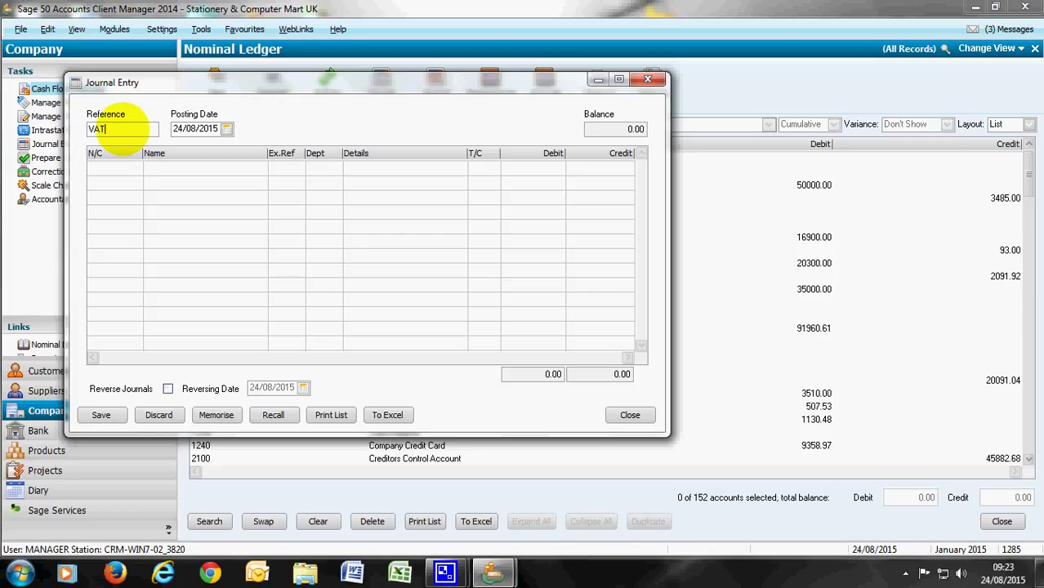
pyautogui.click(196, 129)
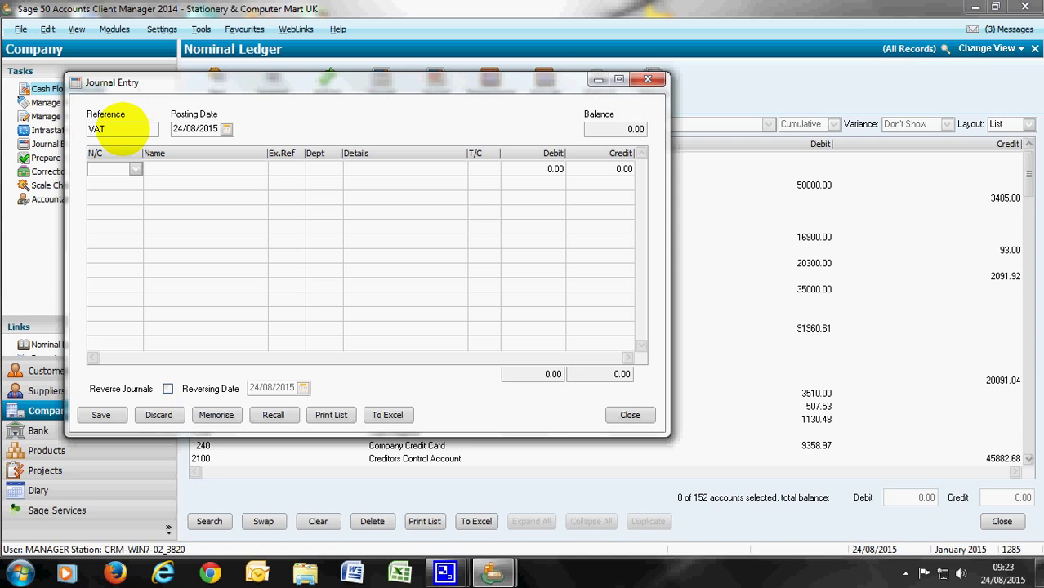
# Enter 'VAT quarter xx to xx' lines on 2200, 2202 and 2201 with 1.00 amounts balancing at 2.00.
pyautogui.click(134, 168)
pyautogui.write('2200')
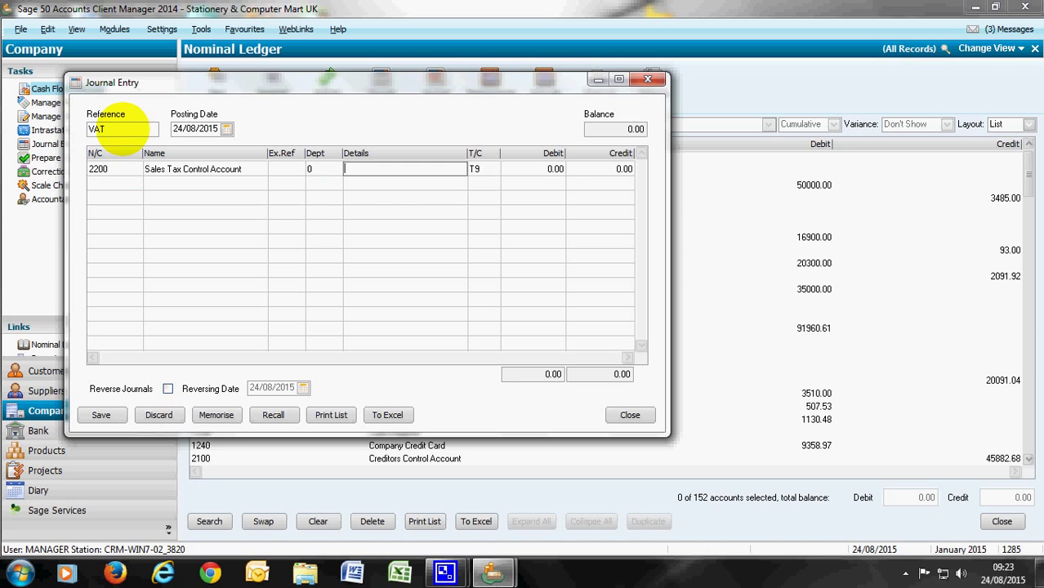
pyautogui.write('VAT quarter xx to xx')
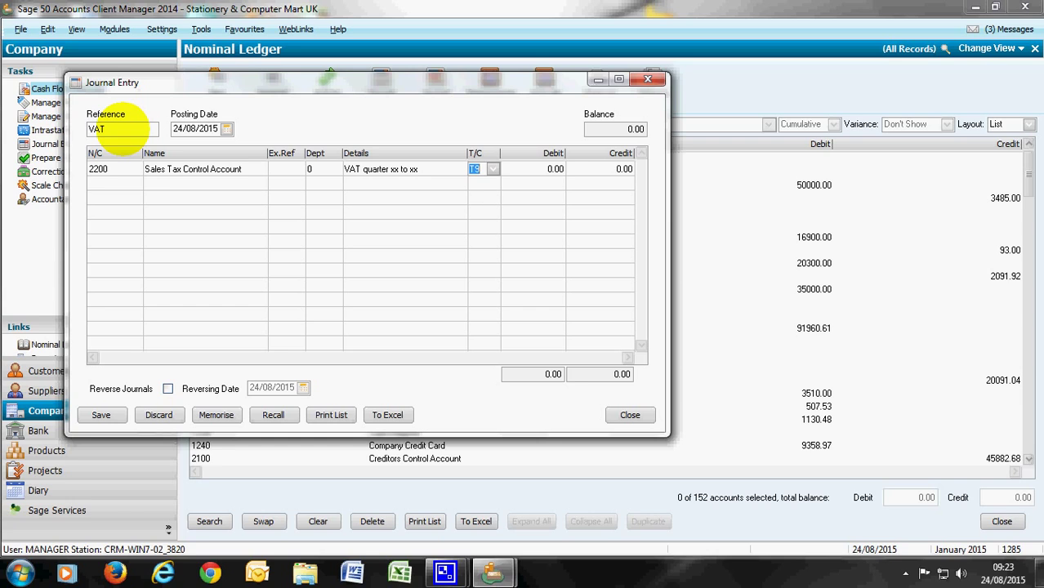
pyautogui.click(531, 169)
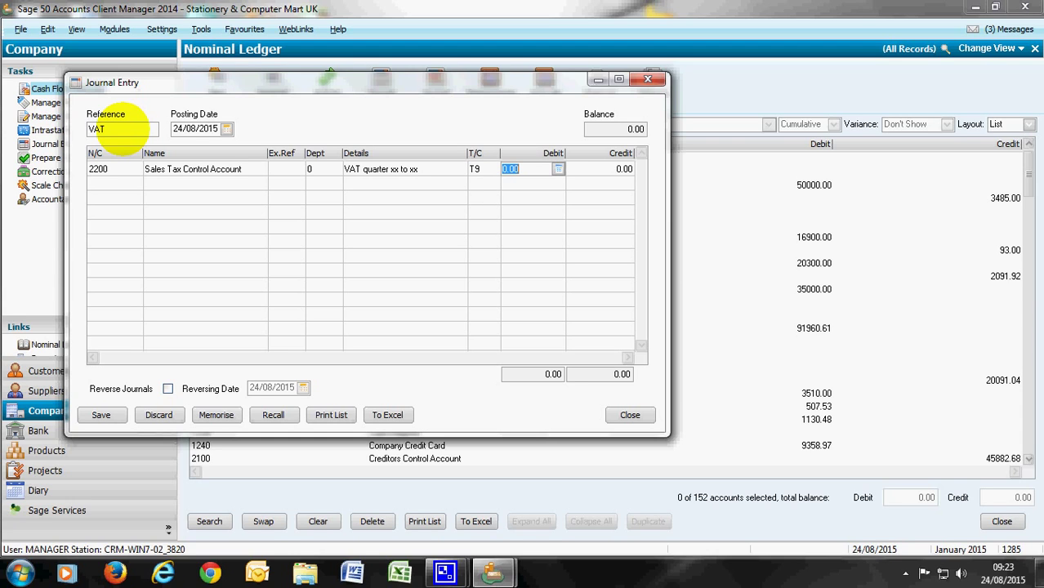
pyautogui.moveTo(455, 48)
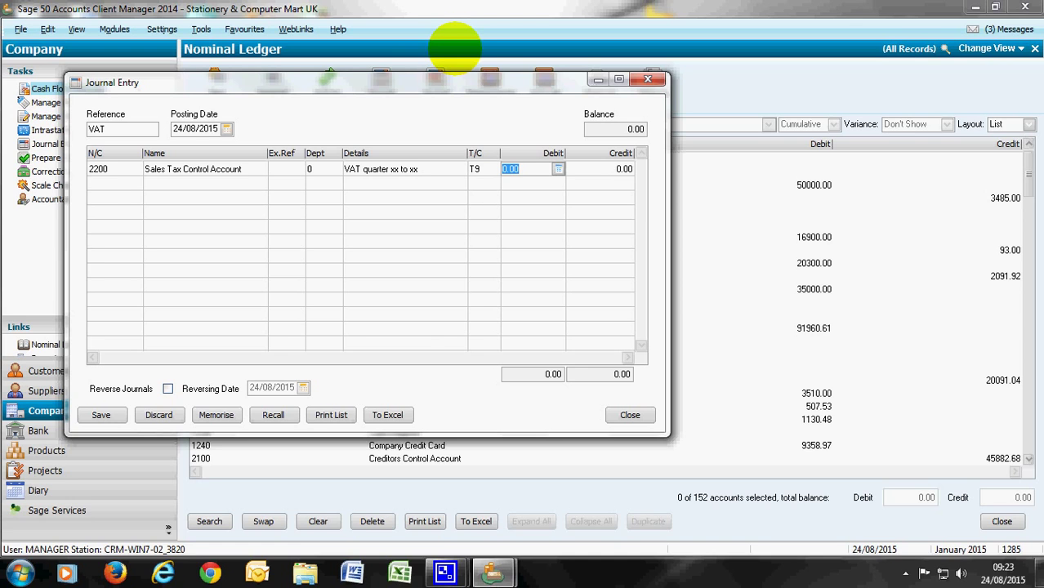
pyautogui.write('1.00')
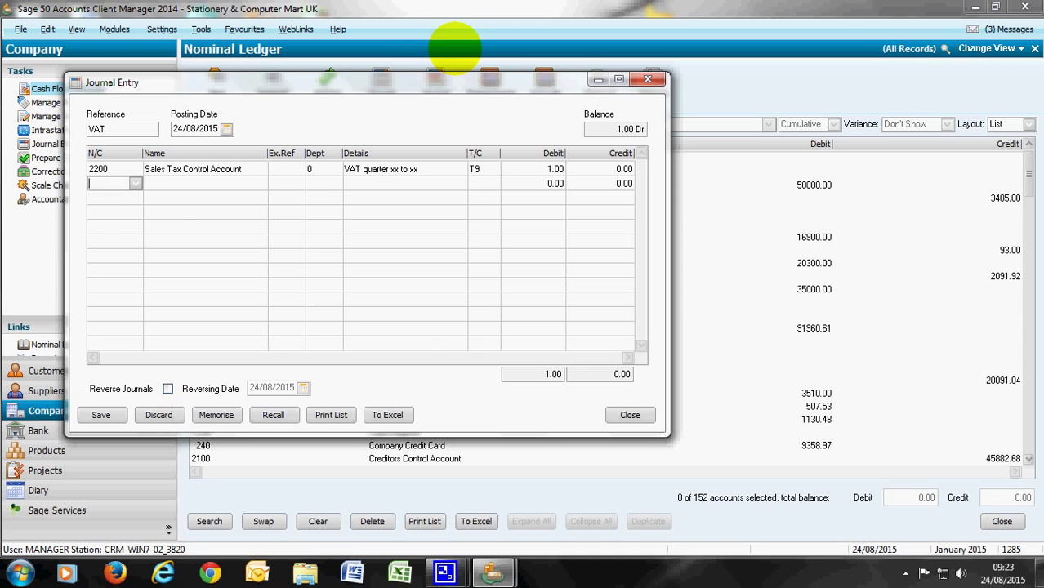
pyautogui.write('222')
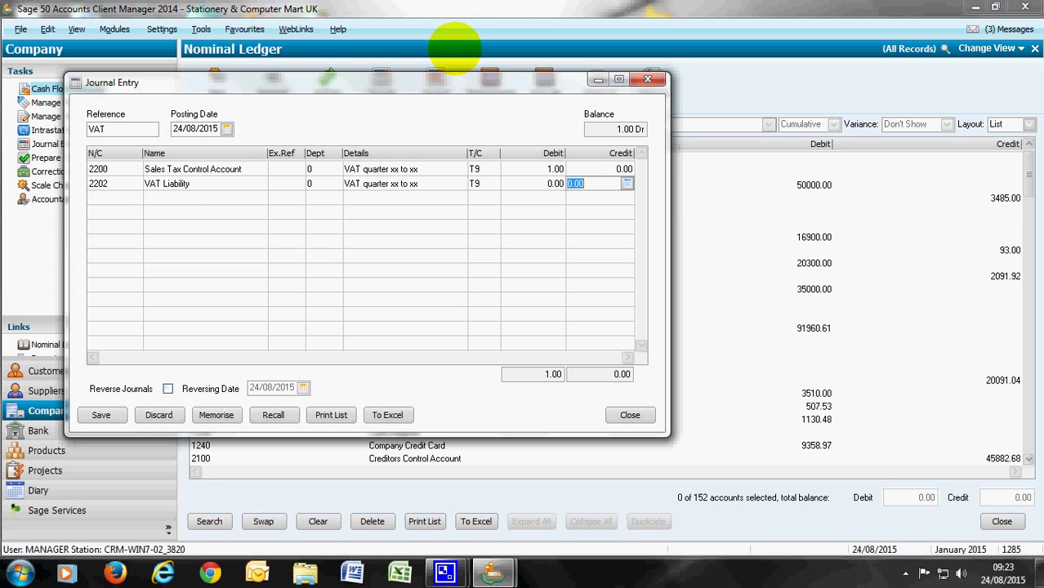
pyautogui.write('1.00')
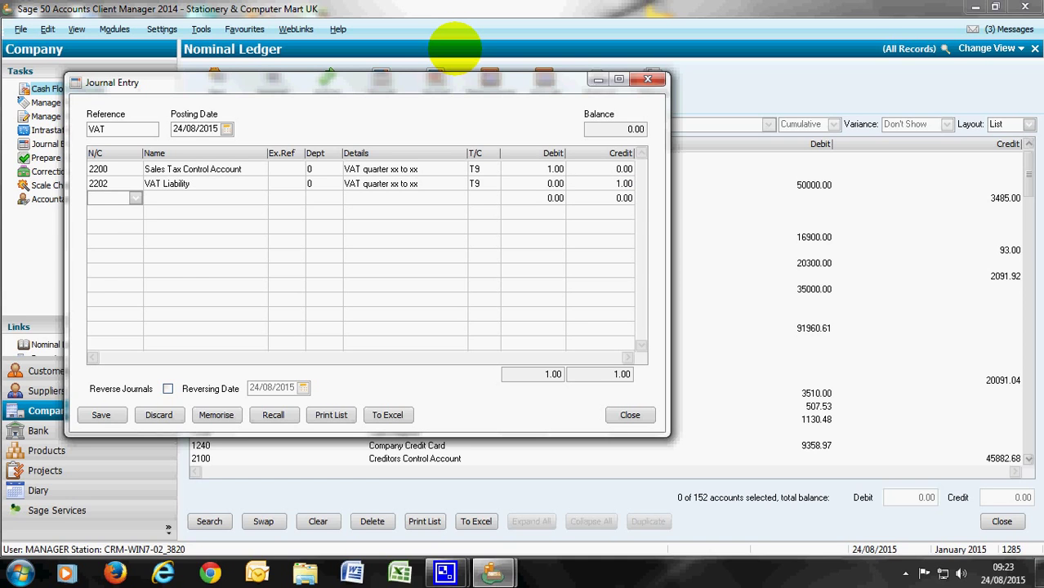
pyautogui.write('2201')
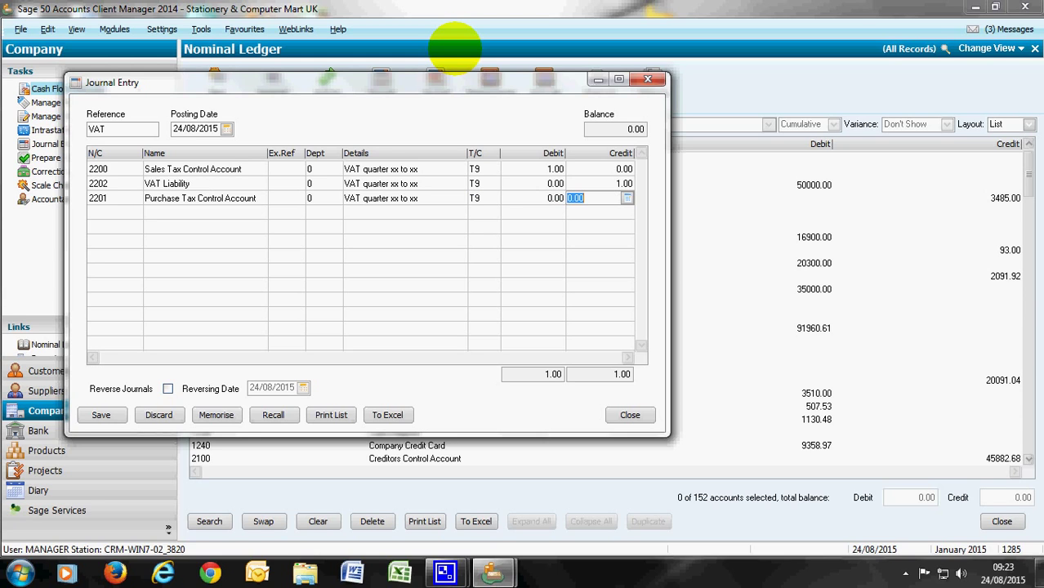
pyautogui.write('1')
pyautogui.click(116, 213)
pyautogui.write('2202')
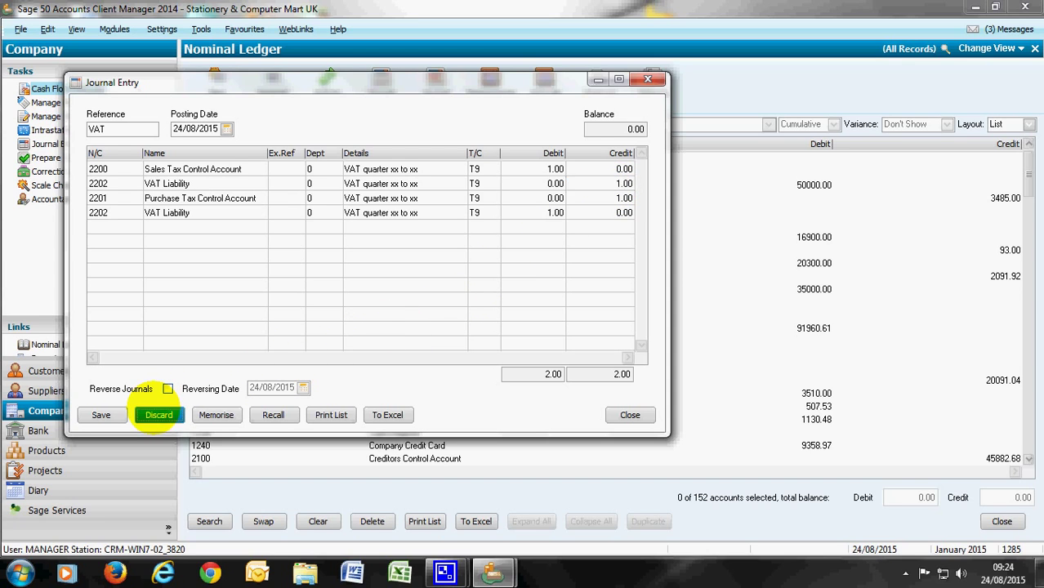
# Discard the VAT journal to leave the form empty.
pyautogui.click(158, 415)
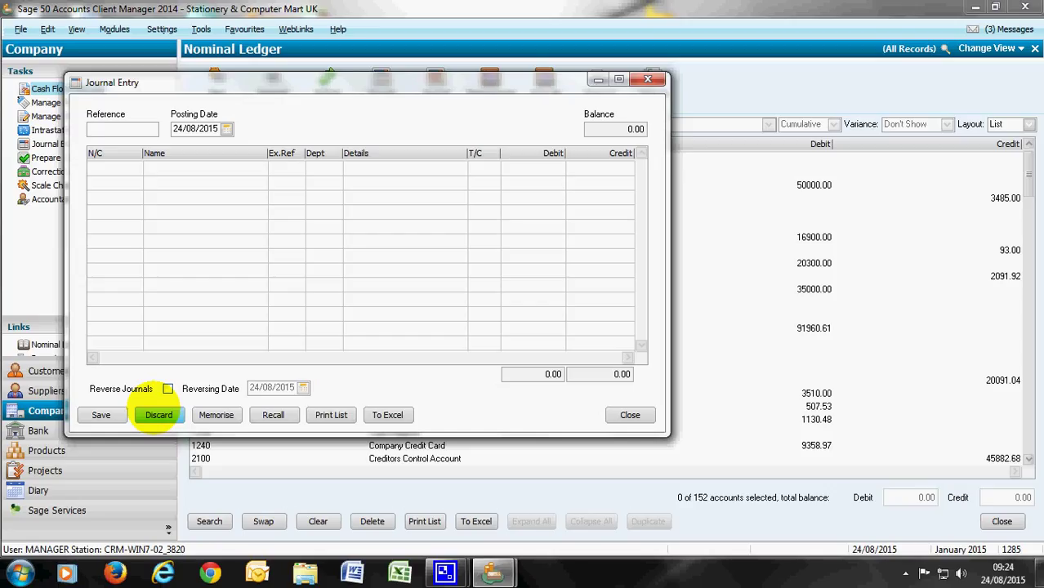
# Reference the journal Depreciation, dated 31/08/2015, and put 0021 Plant/Machinery Depreciation on line one.
pyautogui.write('Depreciatio')
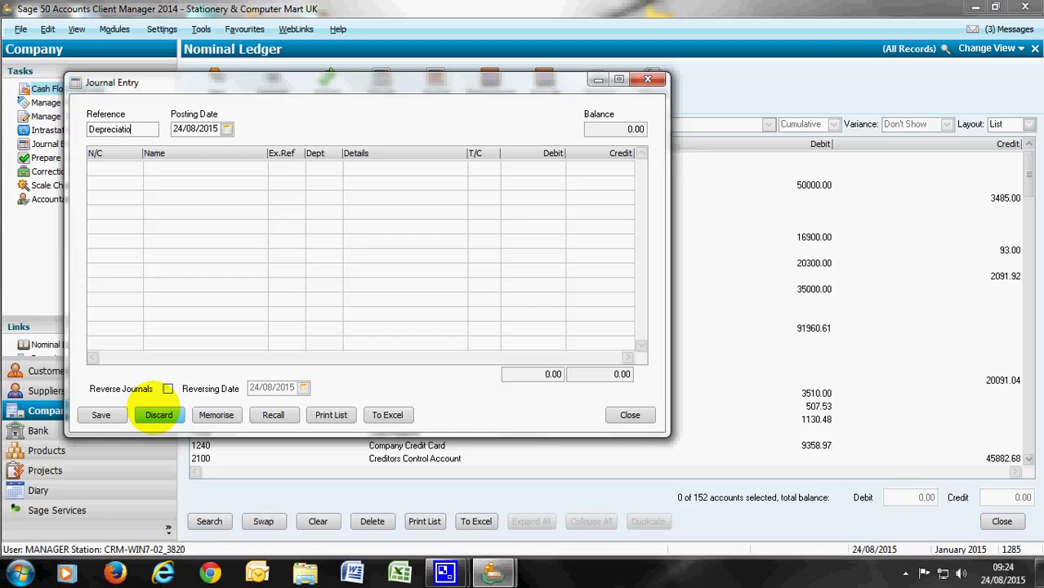
pyautogui.write('n')
pyautogui.click(201, 127)
pyautogui.write('31')
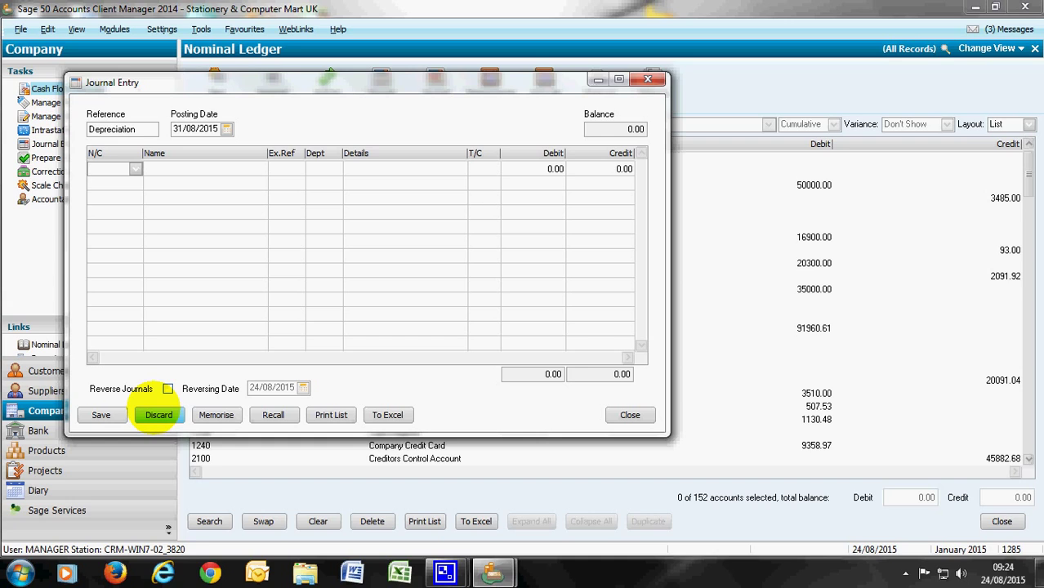
pyautogui.click(106, 169)
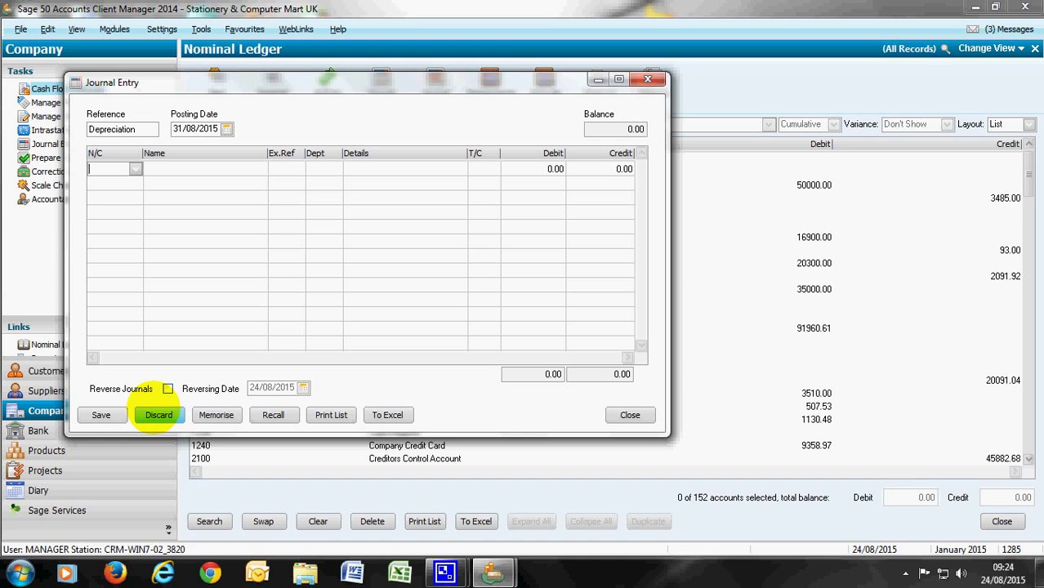
pyautogui.click(134, 169)
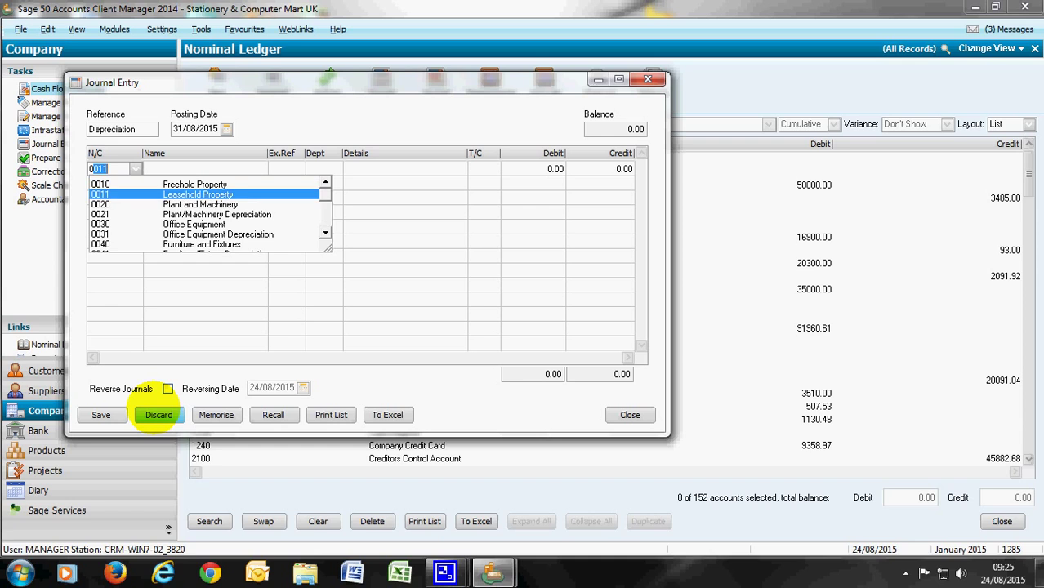
pyautogui.click(194, 224)
pyautogui.write('Mo')
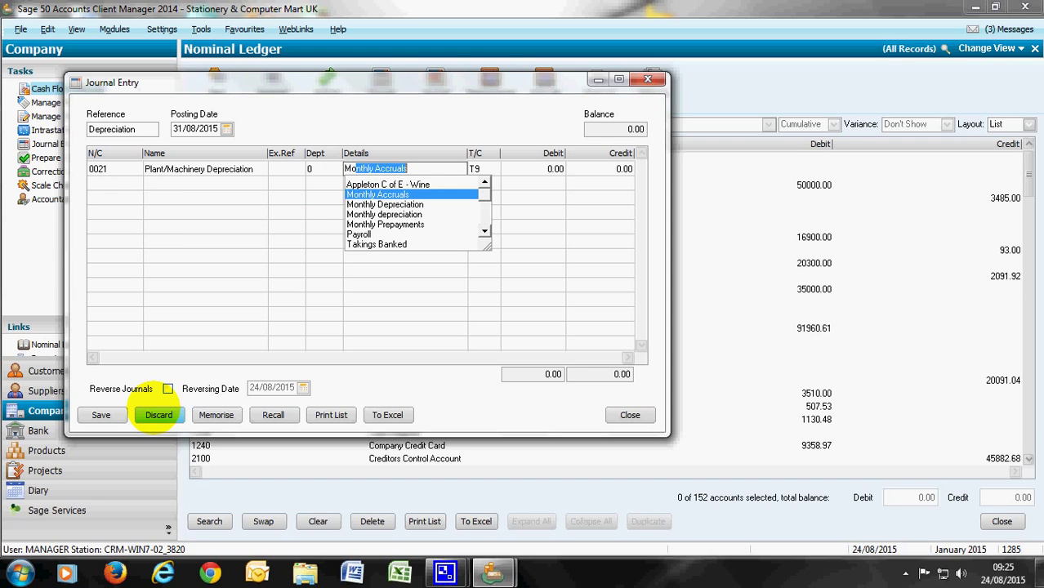
# Enter Monthly depreciation crediting 0021 and debiting 8001 by 1.00, then discard the journal.
pyautogui.click(385, 215)
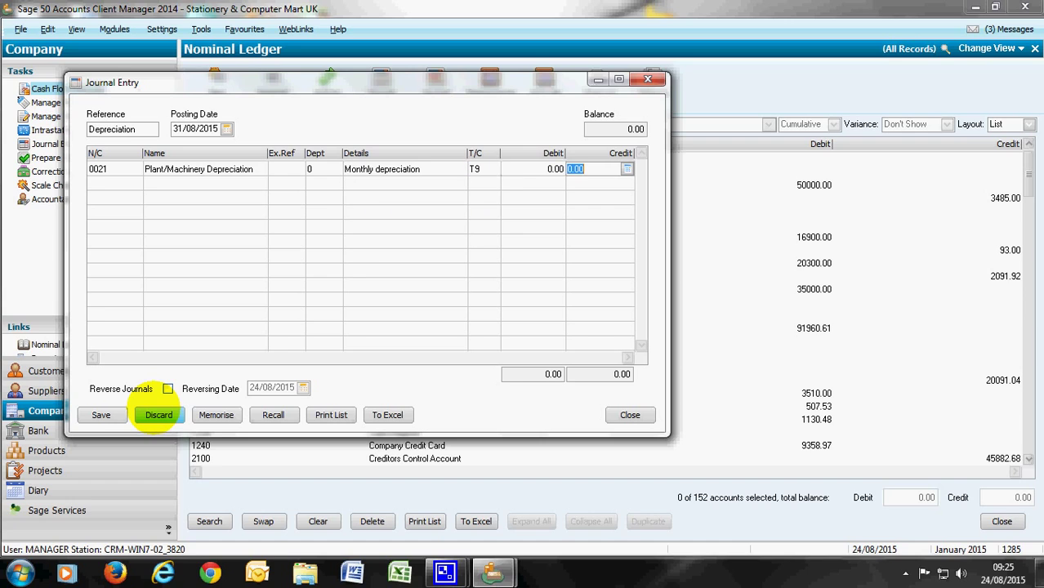
pyautogui.write('1')
pyautogui.click(116, 183)
pyautogui.write('800')
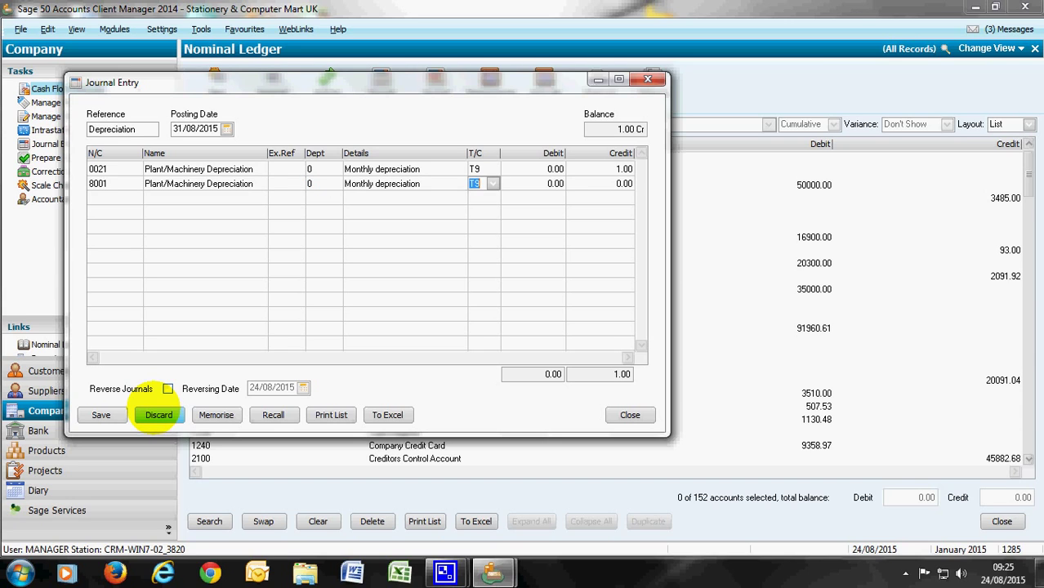
pyautogui.write('1')
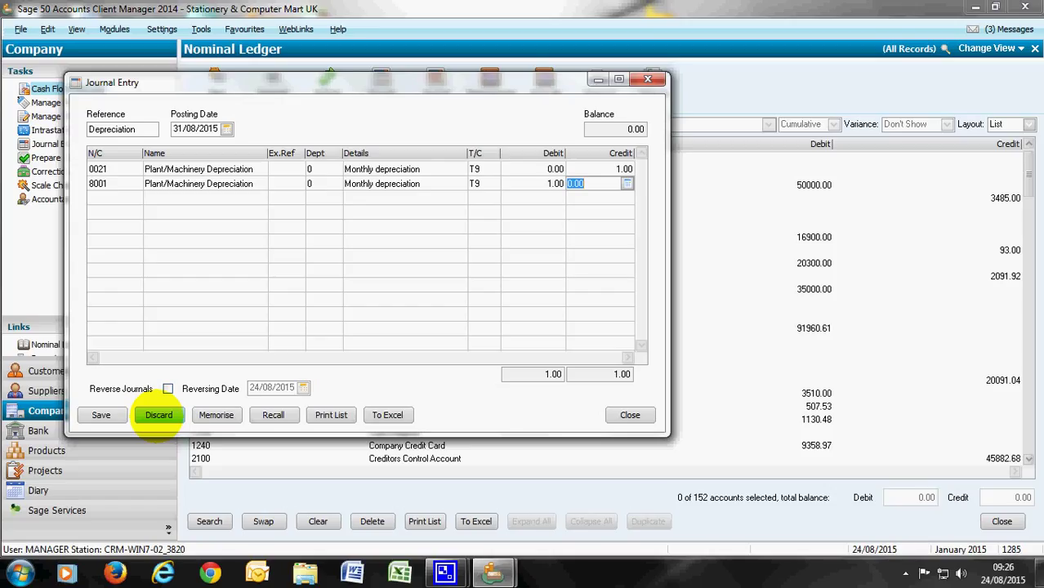
pyautogui.click(159, 415)
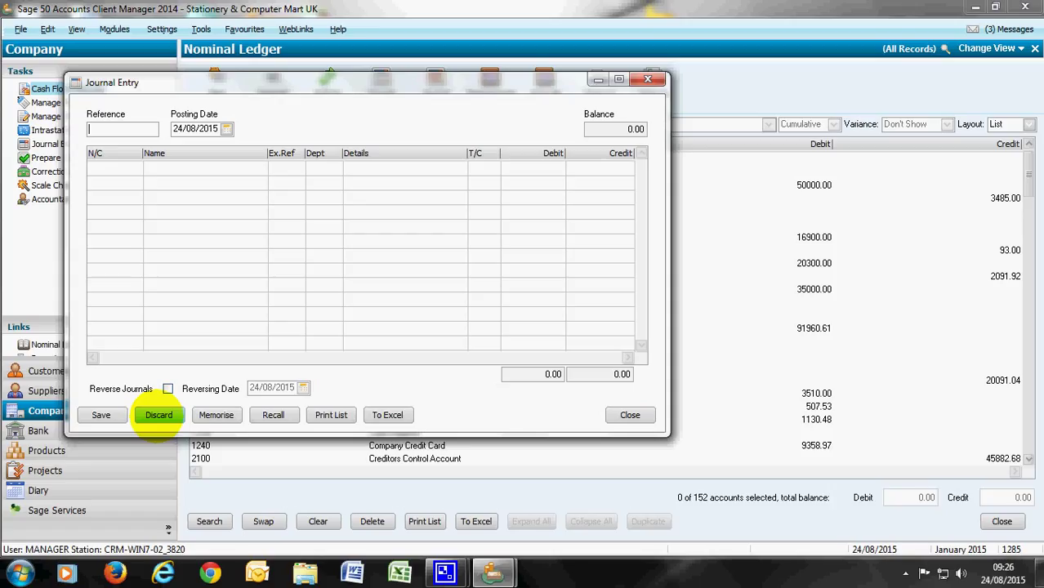
# Reference the journal Prepayments, dated 31/08/15, and start its first line on 1103 Prepayments.
pyautogui.write('Pa')
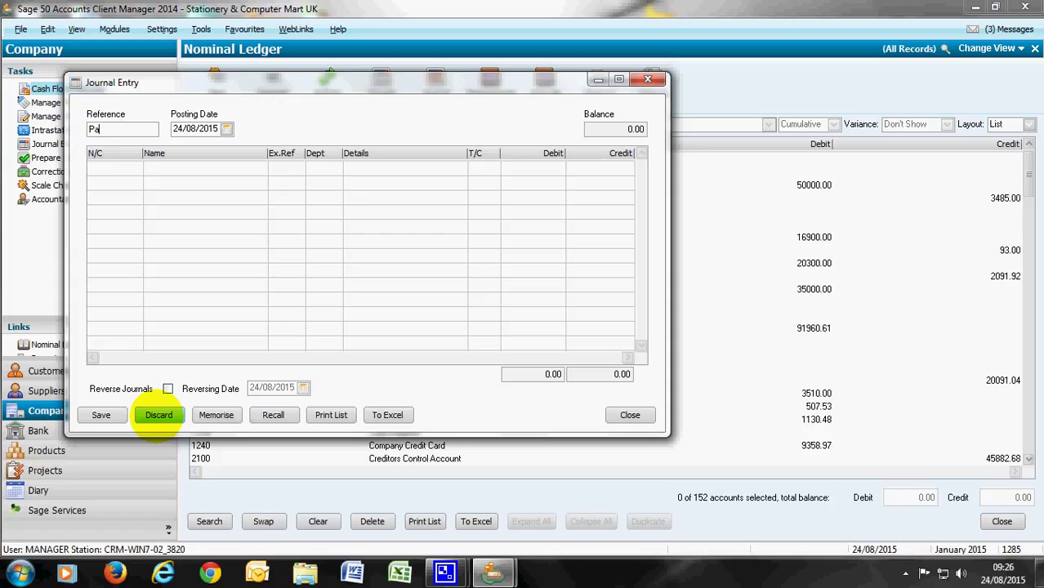
pyautogui.write('repay.en')
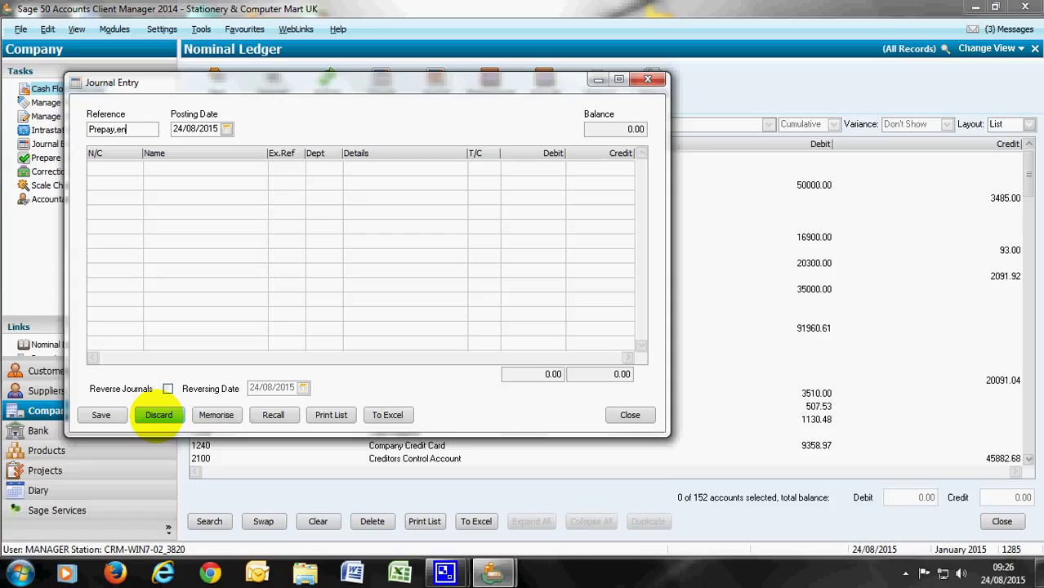
pyautogui.write('Prepayments')
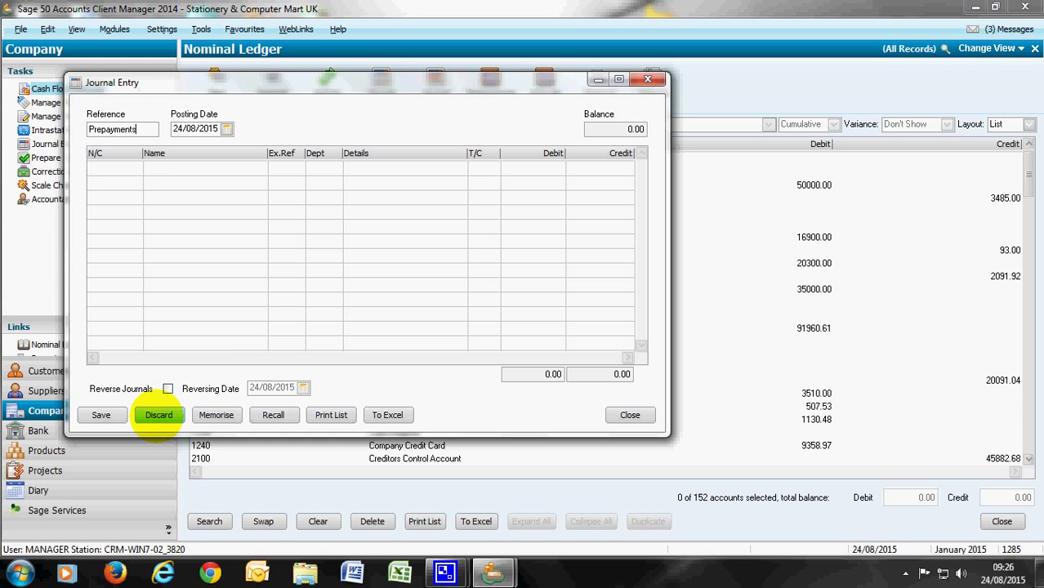
pyautogui.write('31/08/15')
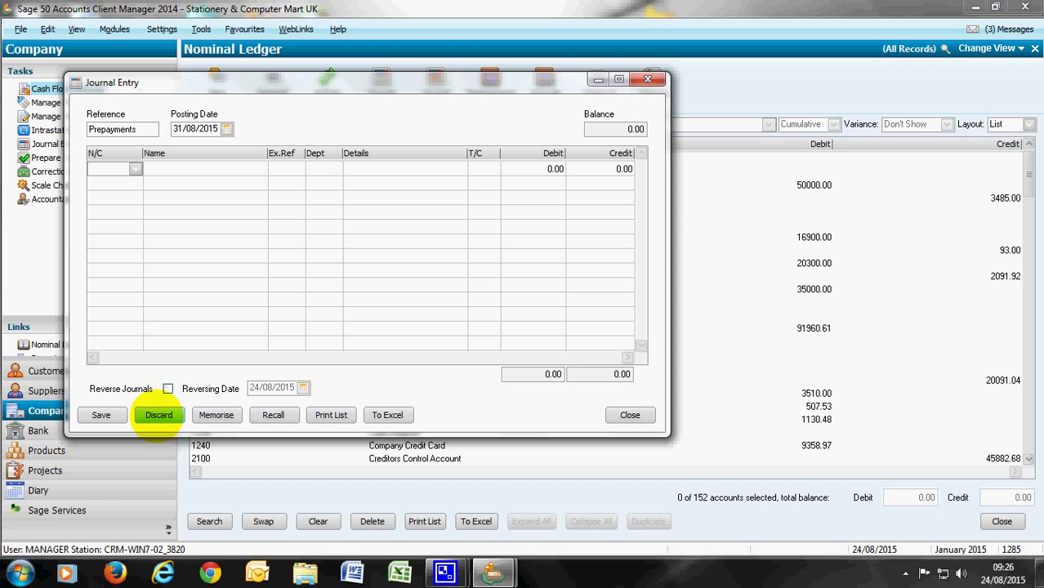
pyautogui.click(134, 168)
pyautogui.write('M')
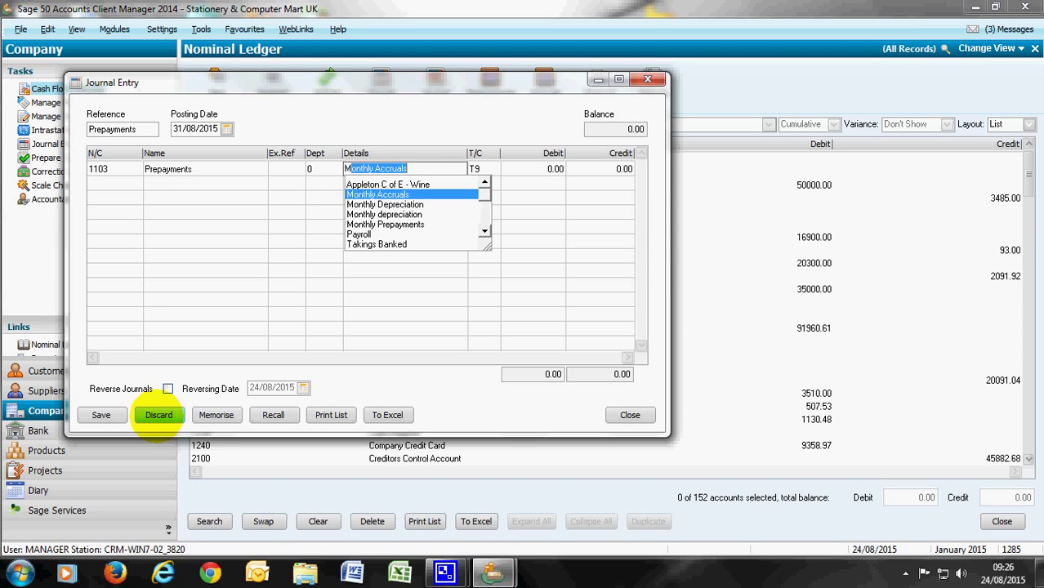
# Enter Monthly Prepayments debiting 1103 1.00 and crediting 7100 Rent 1.00 with an 8204 Insurance line, then discard.
pyautogui.click(386, 224)
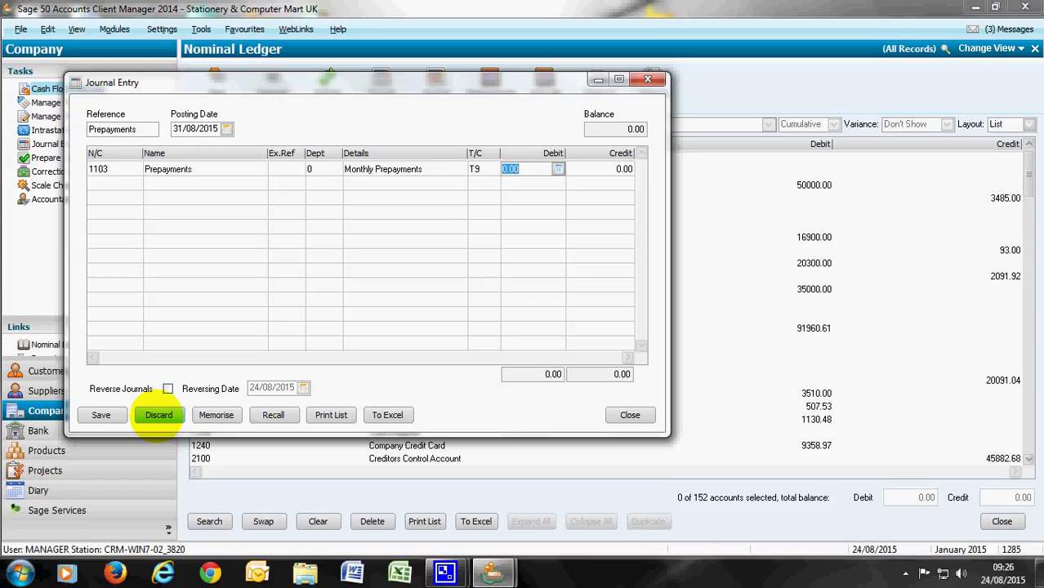
pyautogui.write('1.00')
pyautogui.click(116, 200)
pyautogui.write('7100')
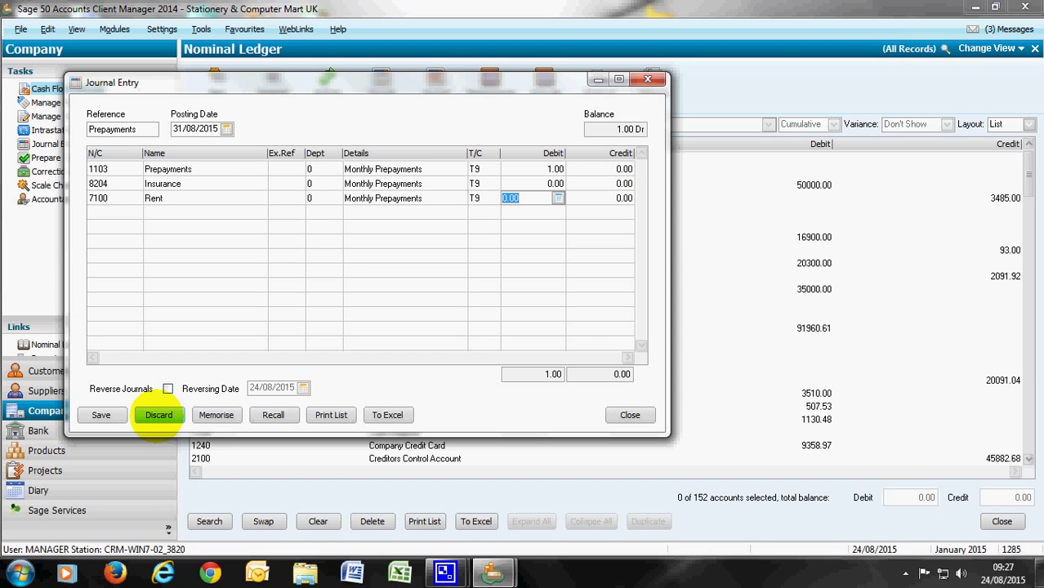
pyautogui.write('1')
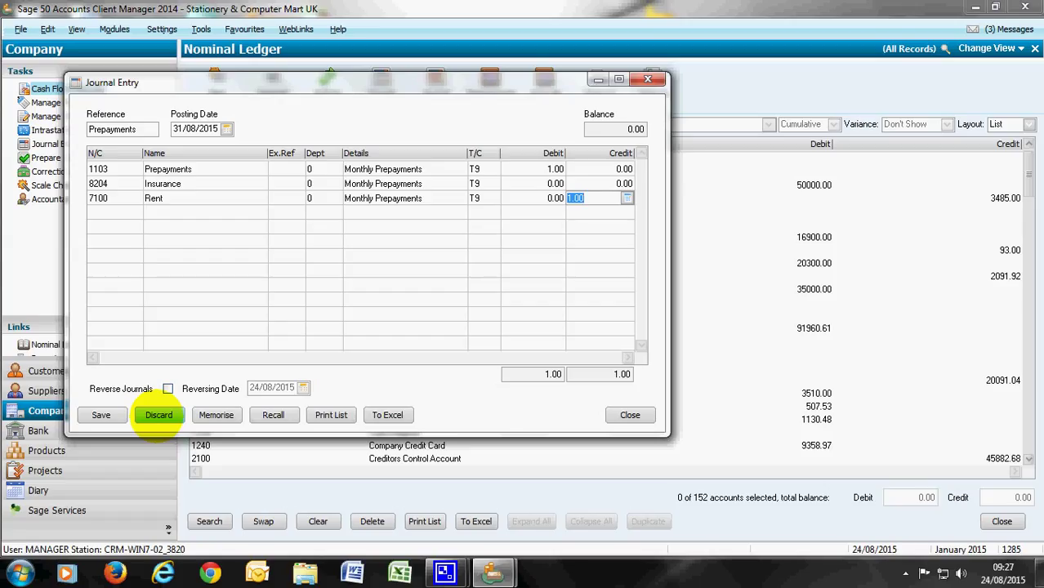
pyautogui.click(158, 416)
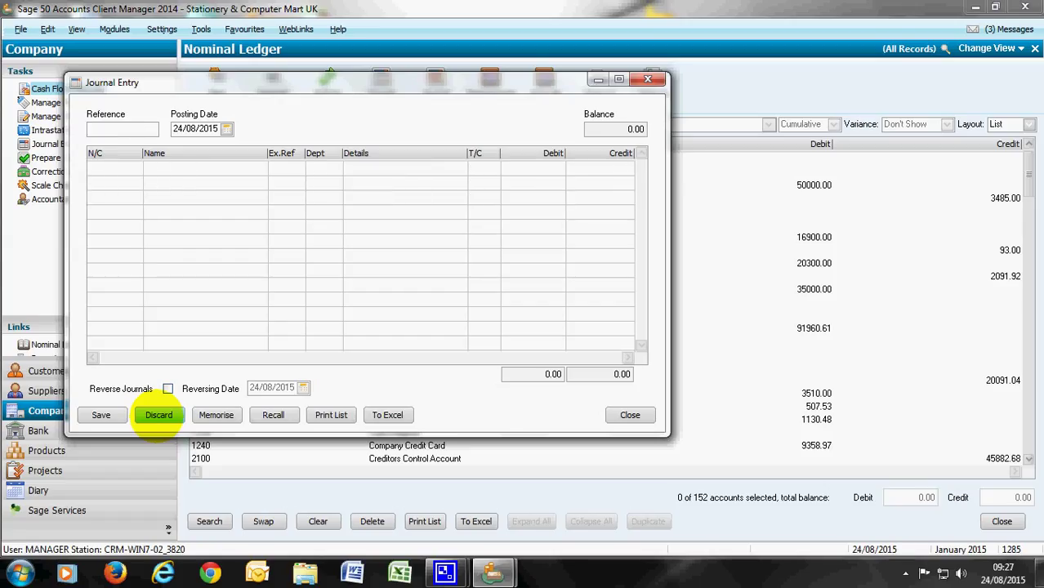
# Reference Accruals and credit 2109 Monthly Accruals 1.00, adding 7601, 7102 and 7200 lines.
pyautogui.write('Accruals')
pyautogui.write('31')
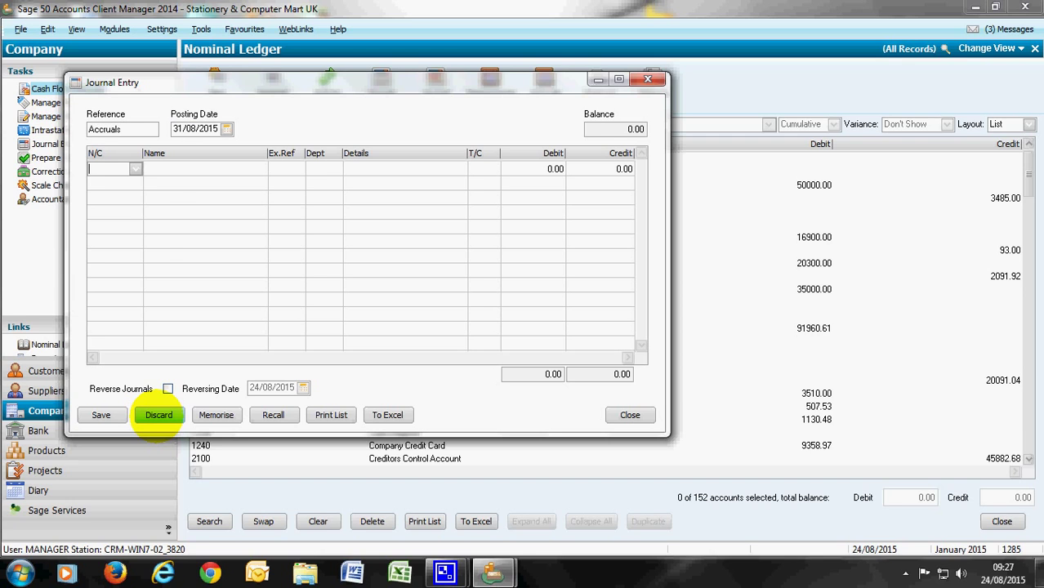
pyautogui.write('2109')
pyautogui.click(405, 168)
pyautogui.write('M')
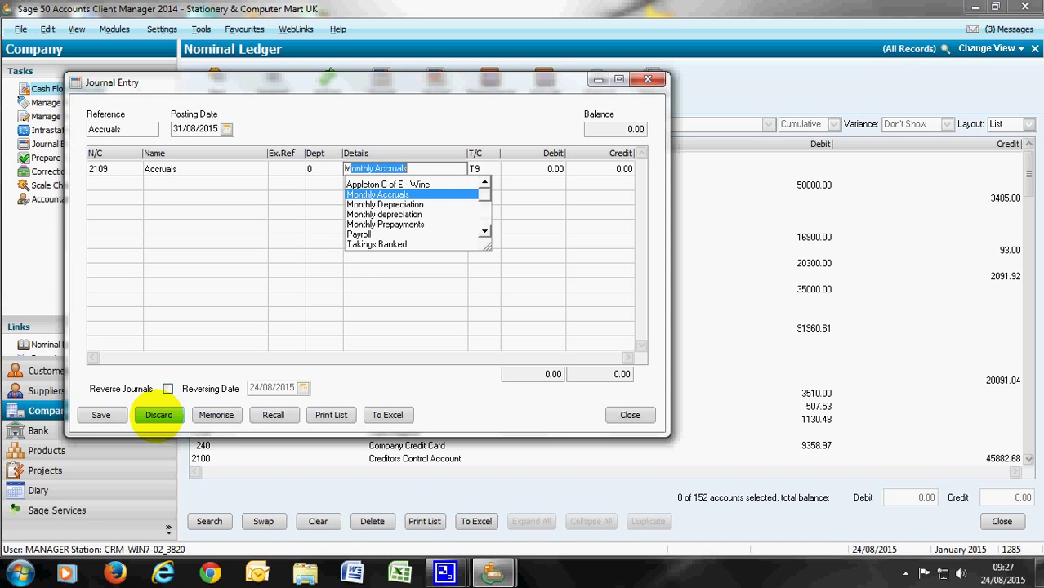
pyautogui.click(379, 195)
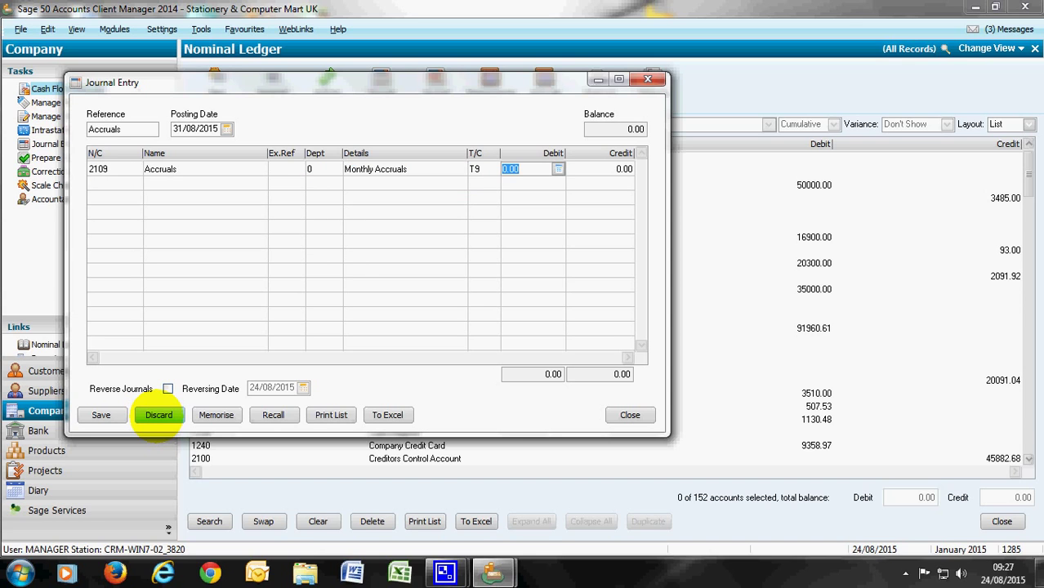
pyautogui.write('1')
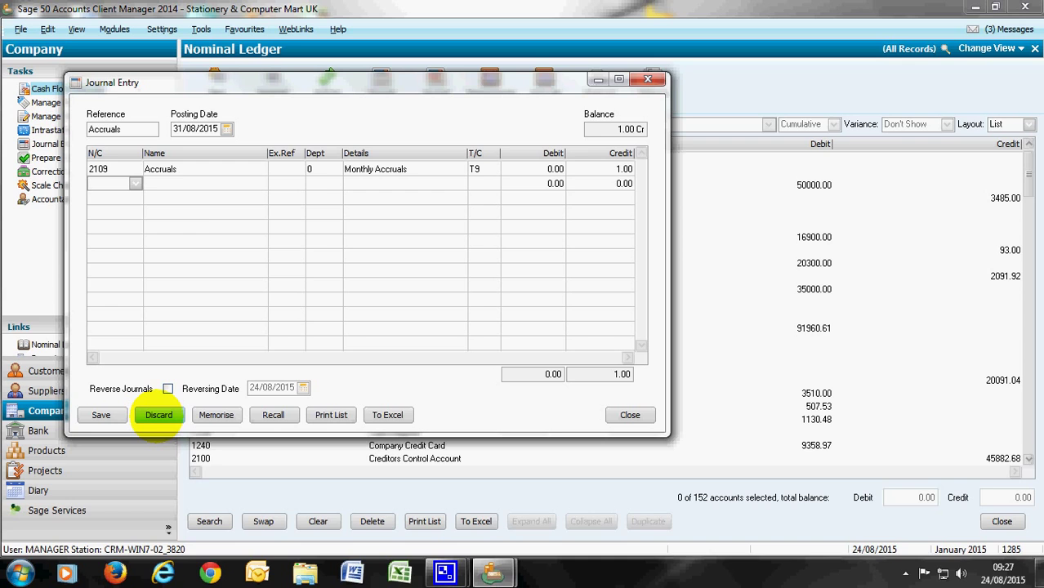
pyautogui.write('7601')
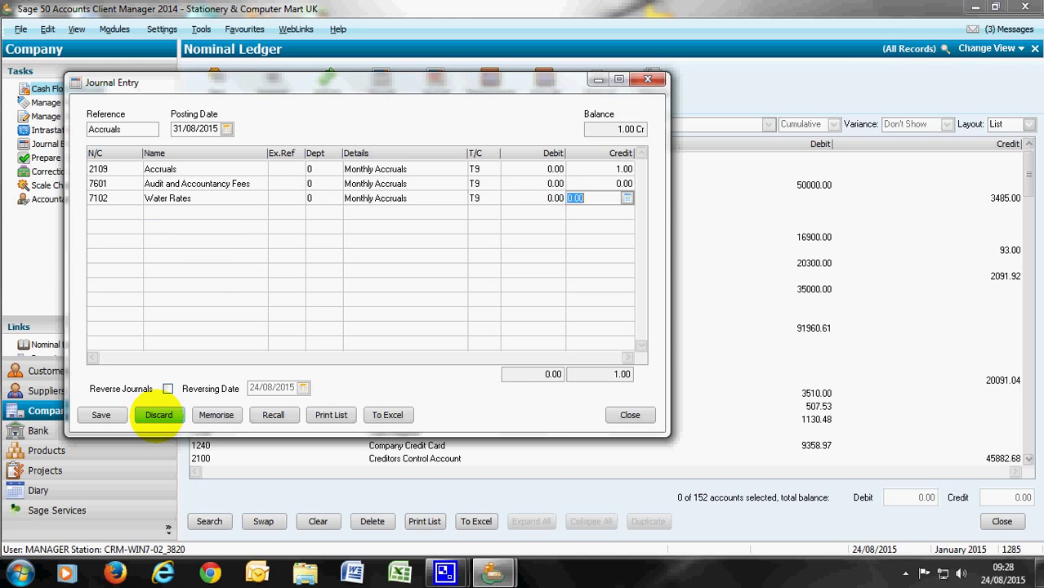
pyautogui.click(135, 212)
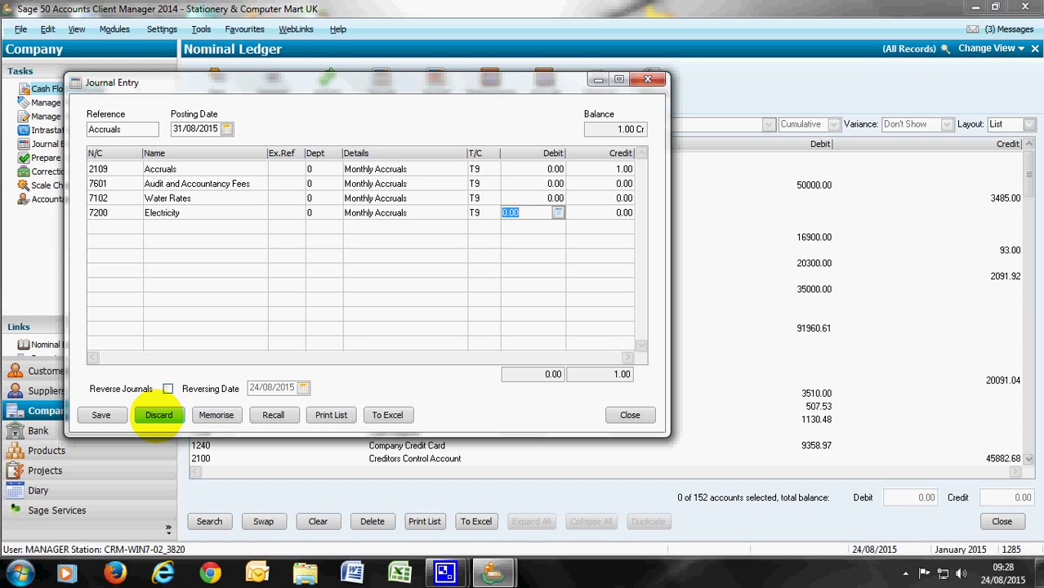
# Discard the Accruals journal to clear the form.
pyautogui.click(159, 416)
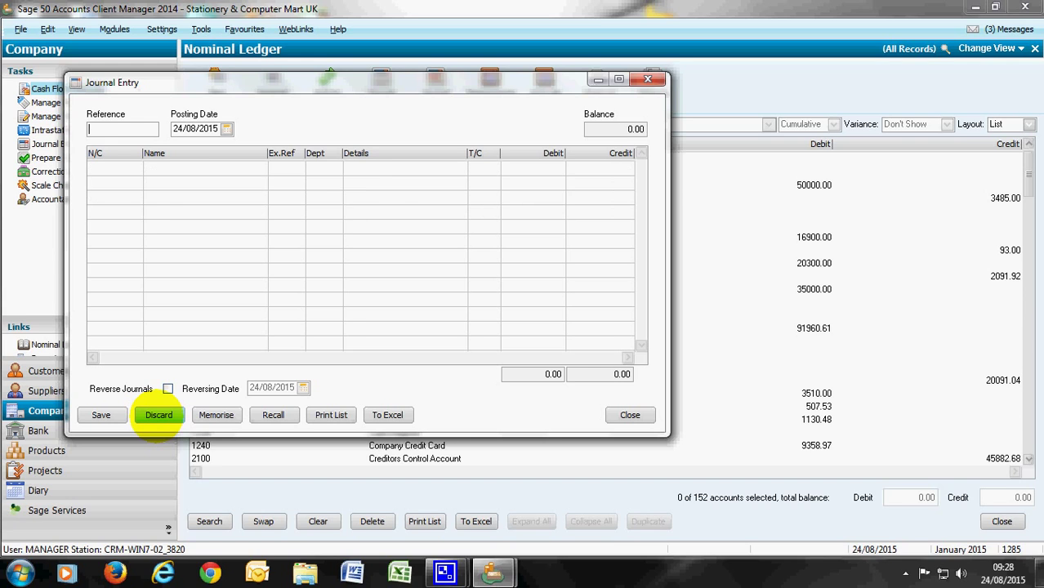